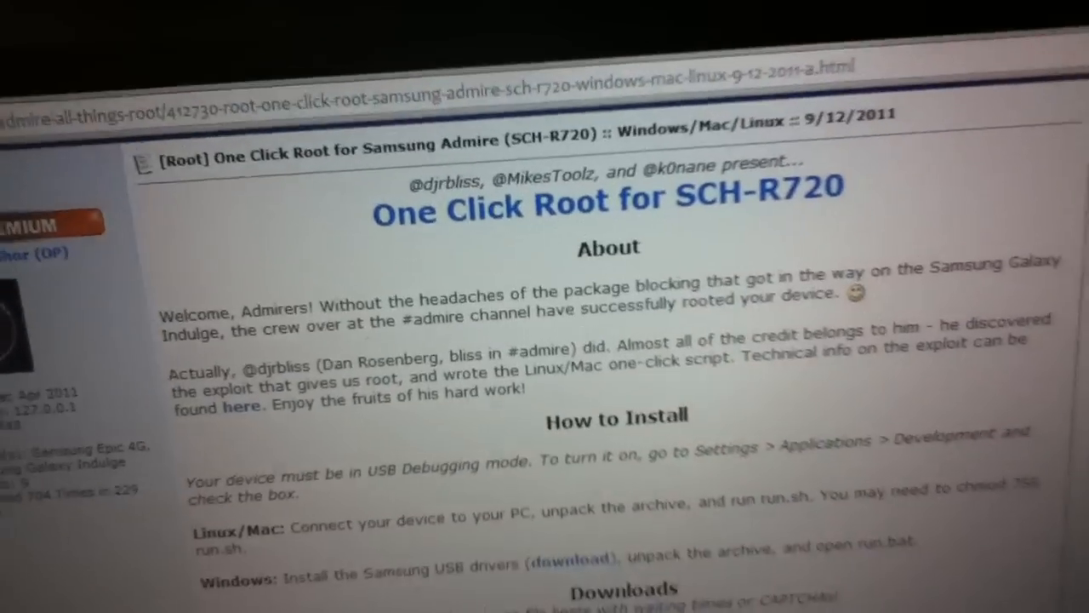
Scroll the One Click Root for SCH-R720 thread down to How to Install and the Windows and Linux/Mac downloads
scroll(down, 3)
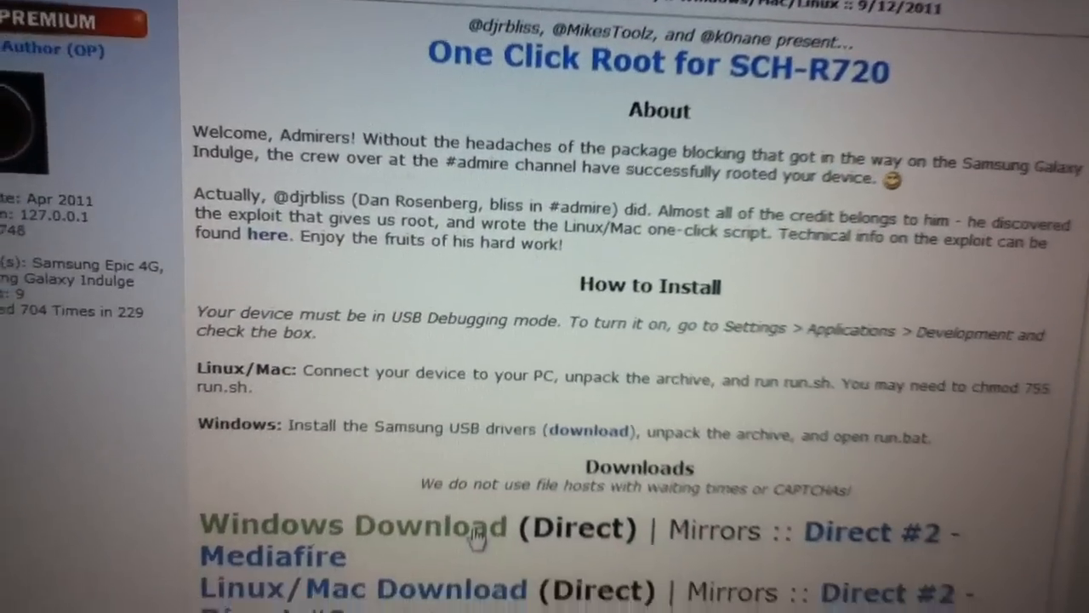
scroll(down, 3)
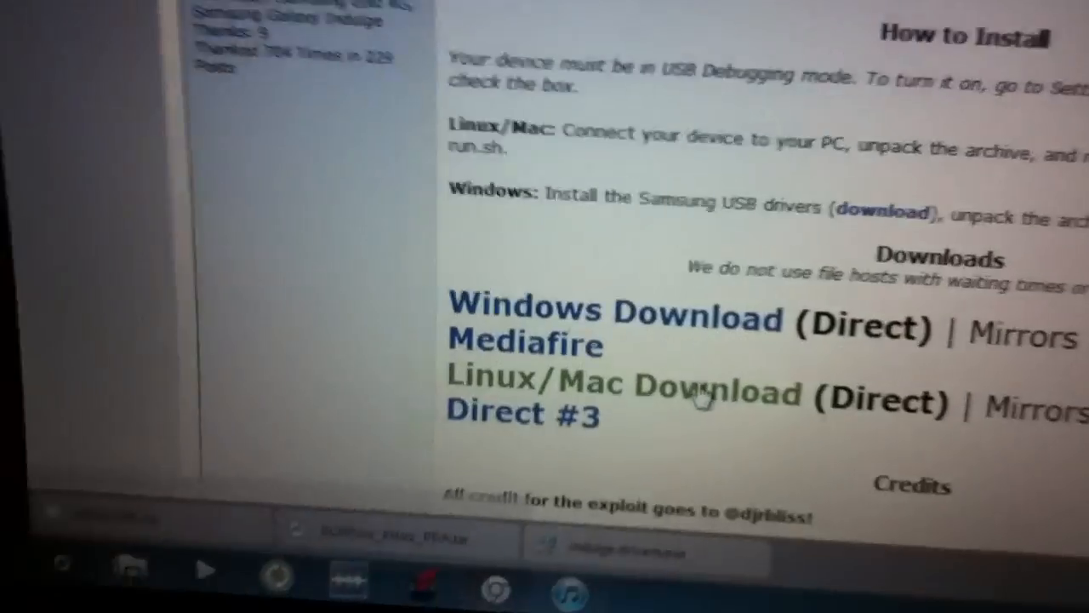
scroll(down, 3)
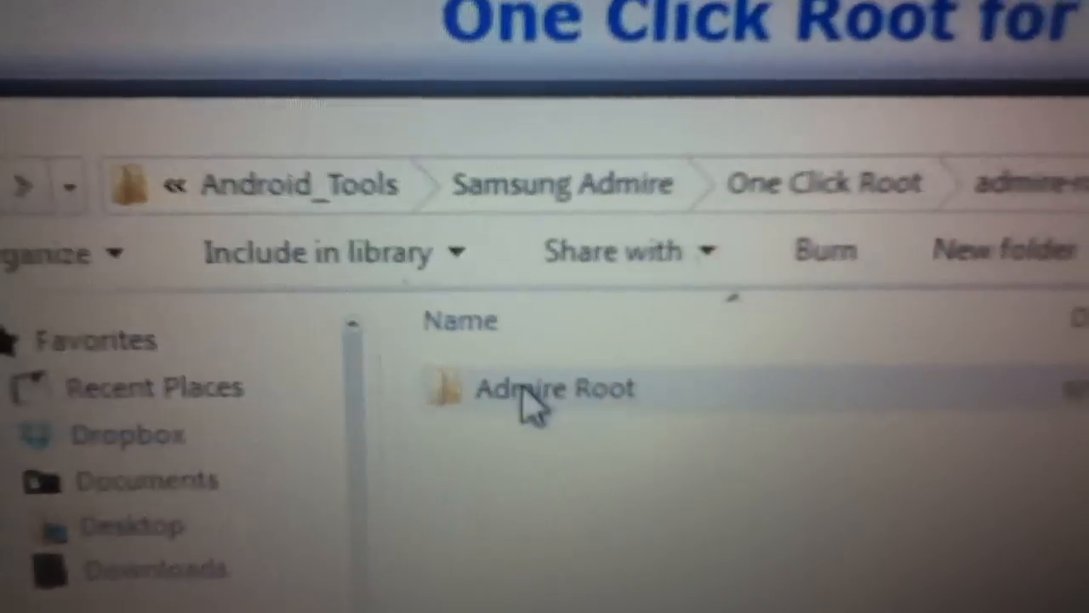
Open the Admire Root folder within the unpacked One Click Root files
double_click(554, 388)
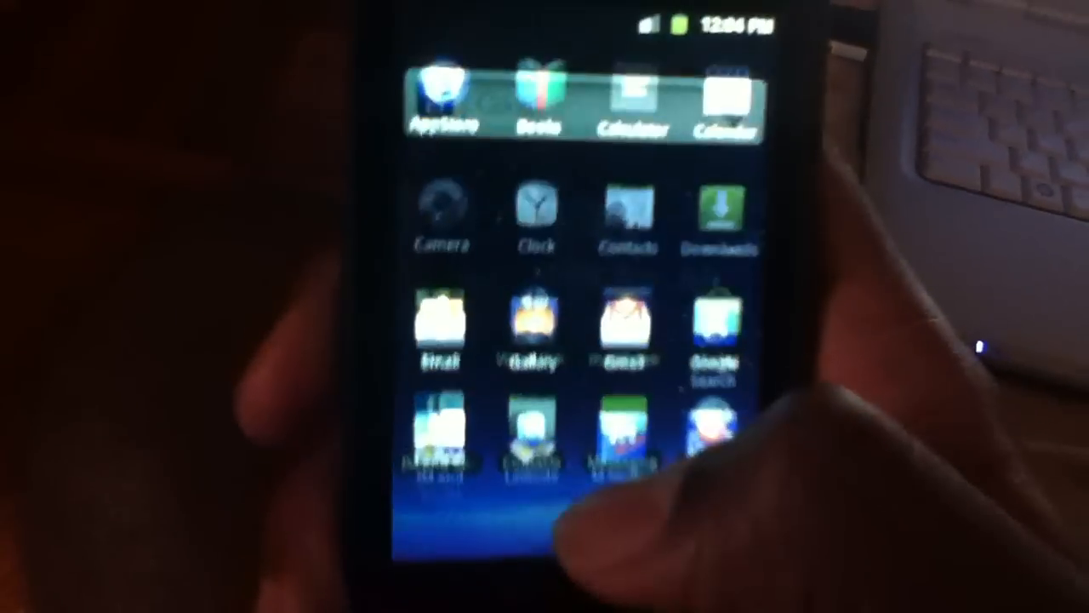
Enter Development settings on the Admire and tick USB debugging
scroll(down, 3)
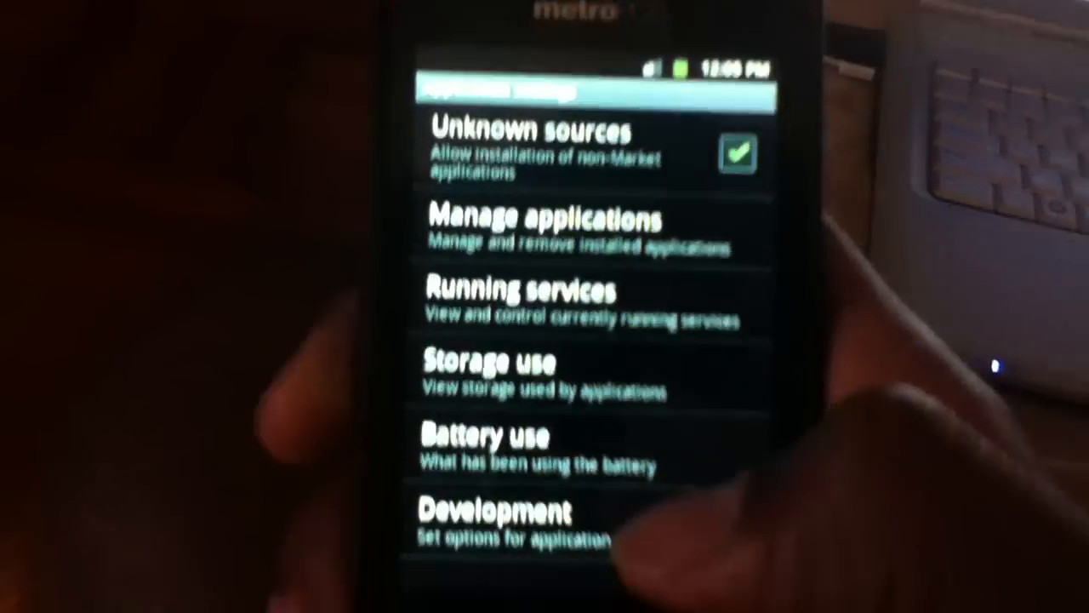
click(496, 519)
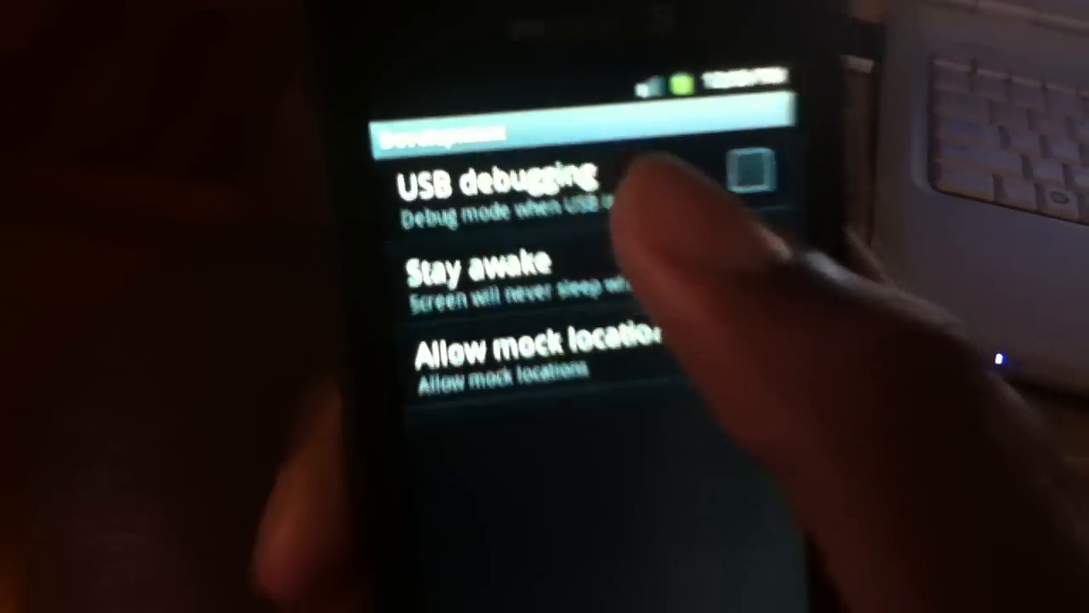
click(752, 174)
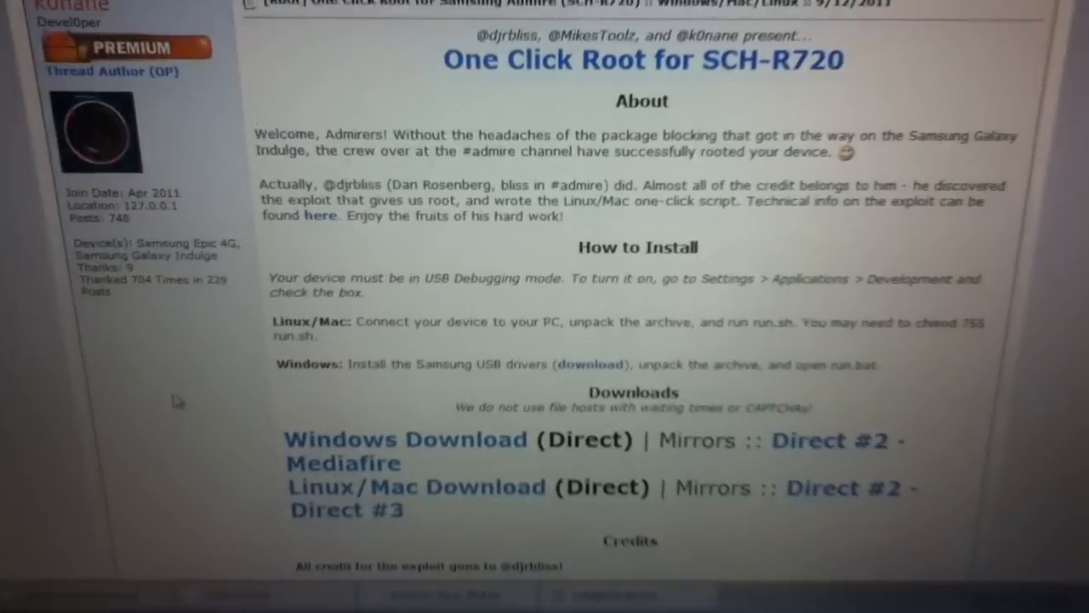
Run run.bat from the Admire Root folder to start rooting
scroll(down, 3)
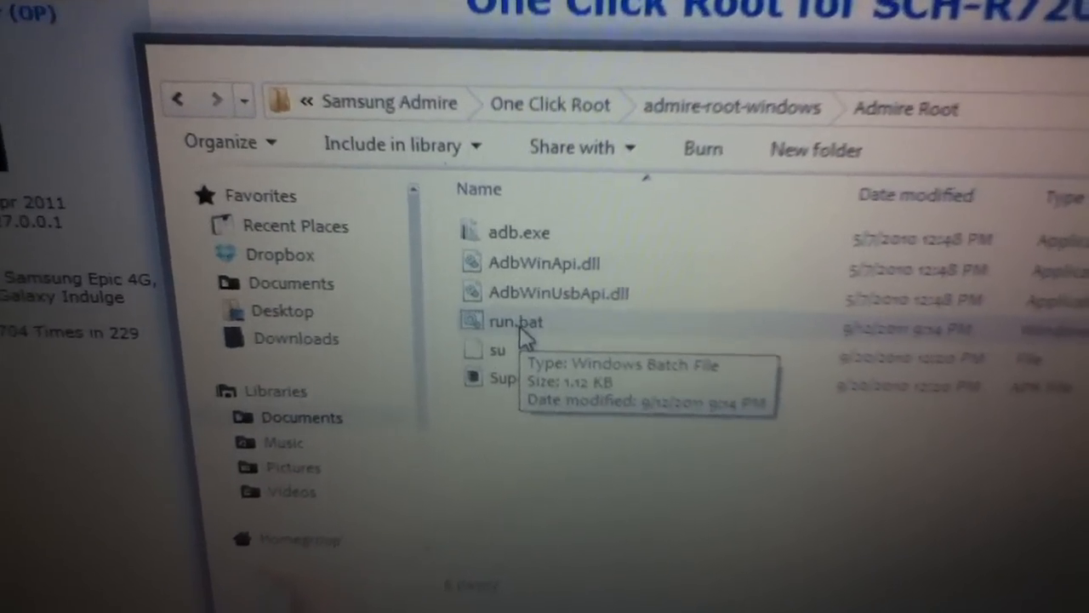
double_click(515, 322)
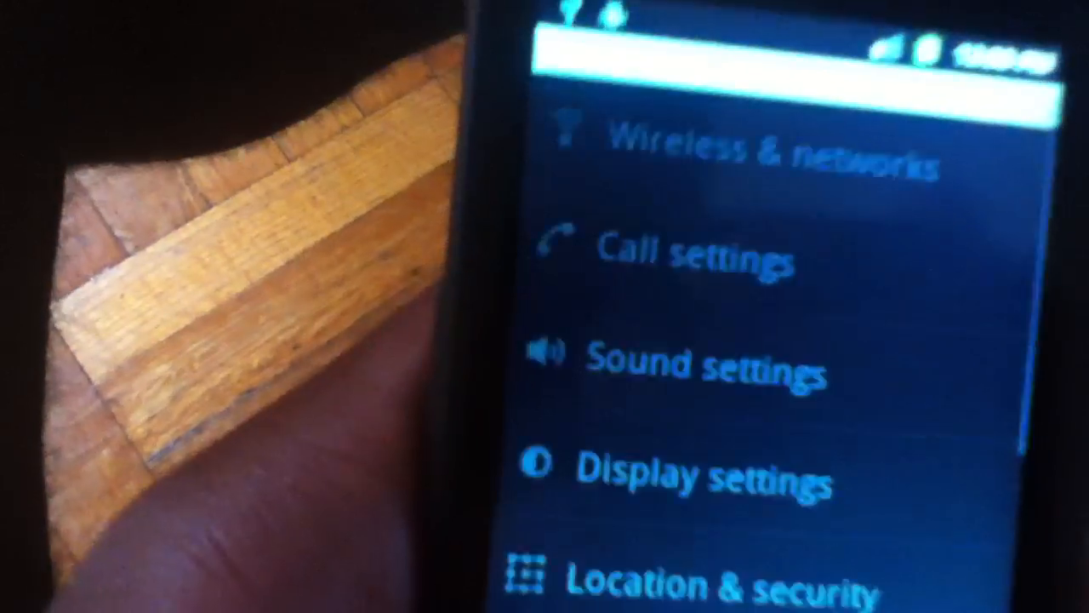
Scroll the phone's Settings list past Wireless & networks, Call settings and Sound settings
scroll(down, 3)
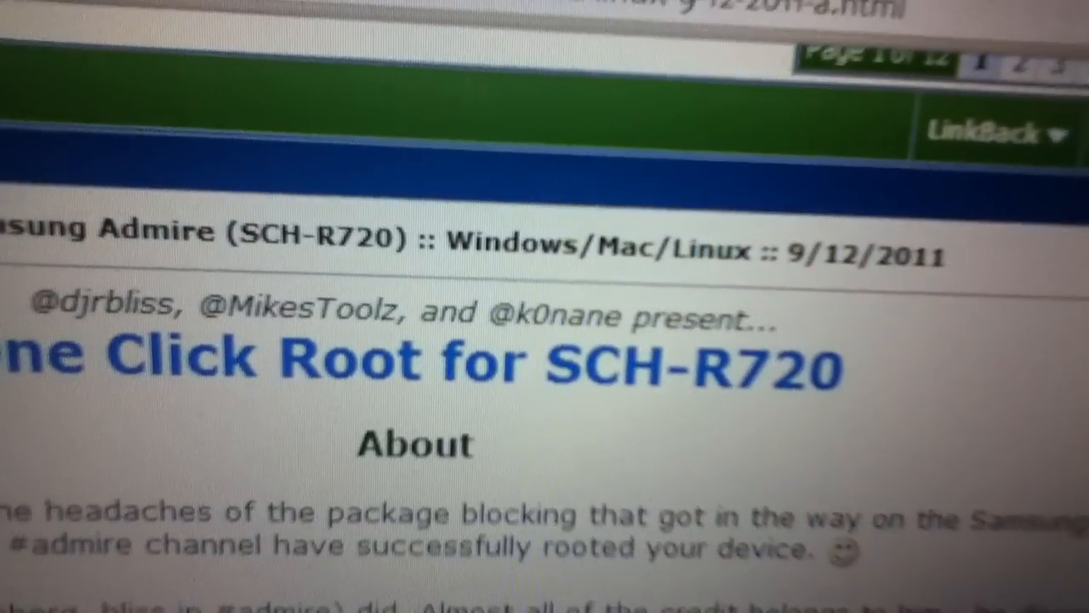
Scroll the thread from its title back down to How to Install and the download links
scroll(down, 3)
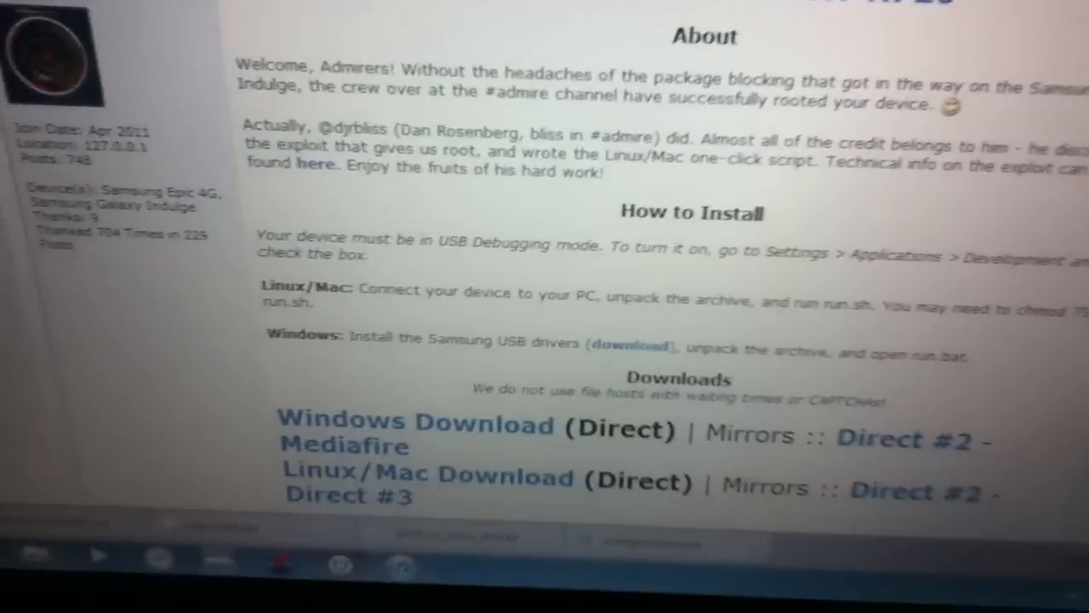
scroll(down, 3)
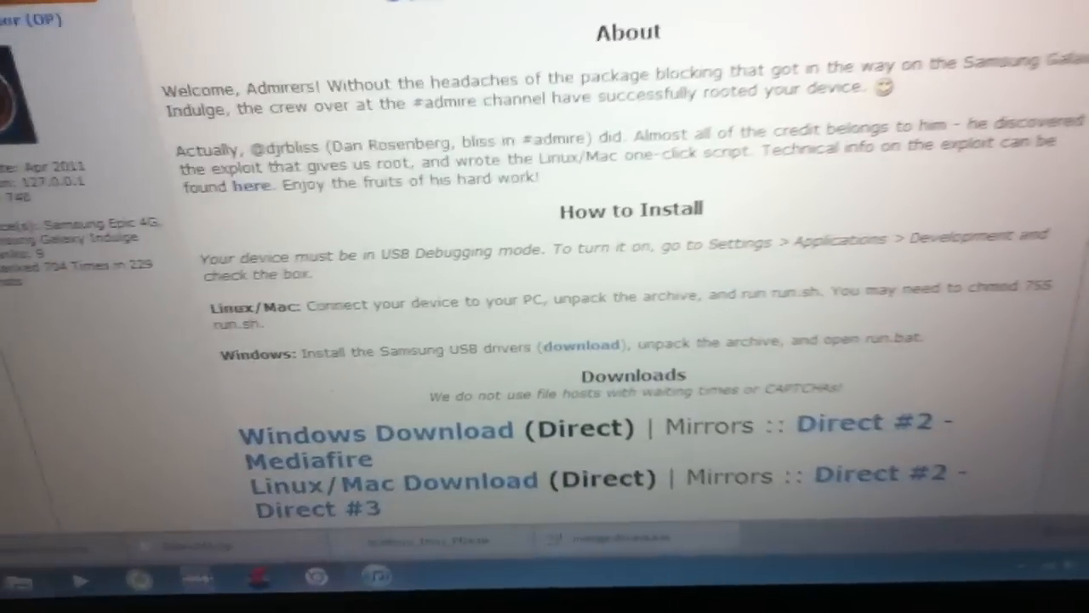
scroll(down, 3)
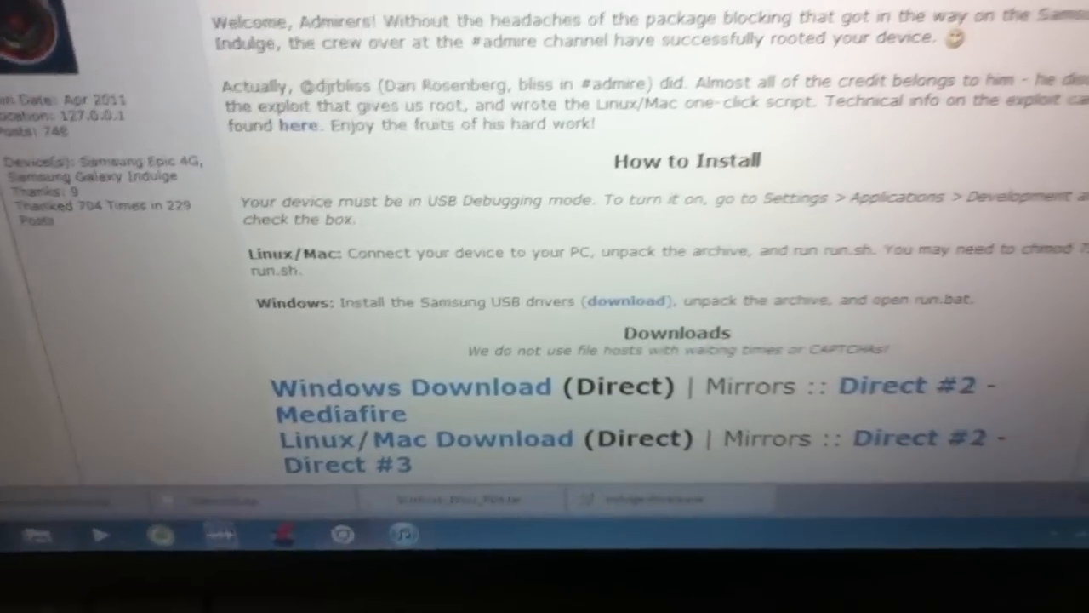